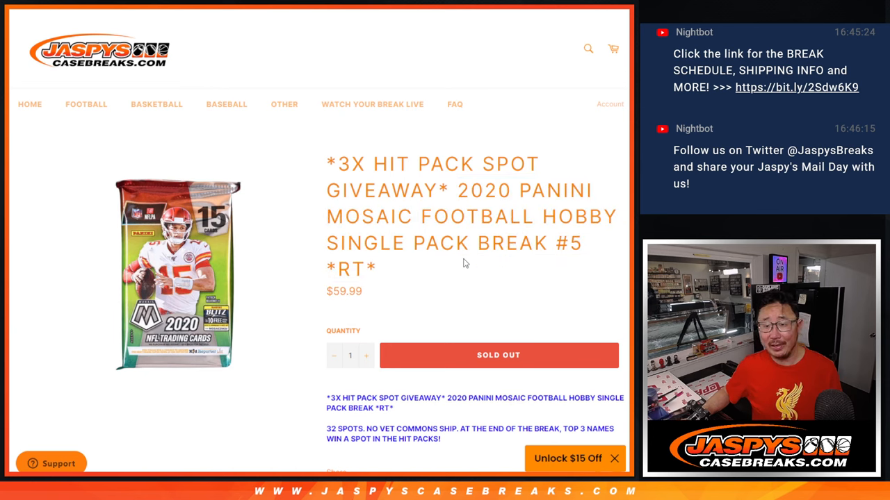
{"action": "mouse_move", "coordinate": [442, 261]}
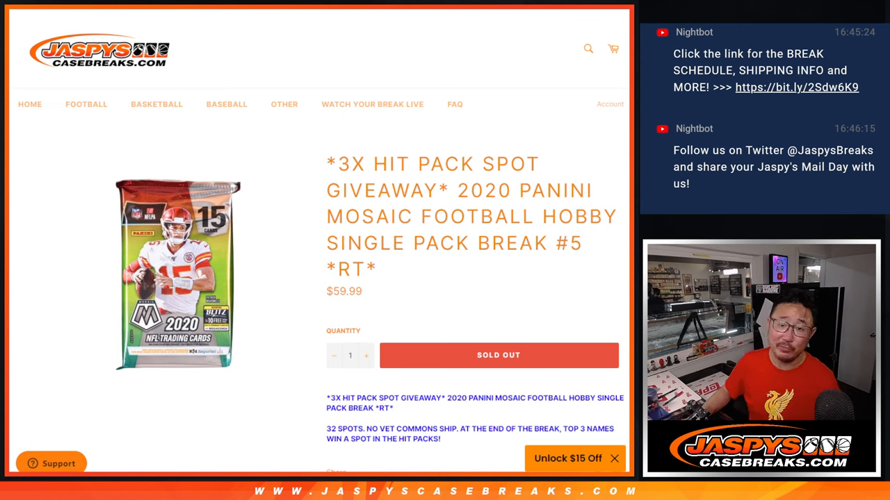
- Shuffle the 32 entered names with Randomize and Again! until the final random order is reached
{"action": "scroll", "scroll_direction": "down", "scroll_amount": 3}
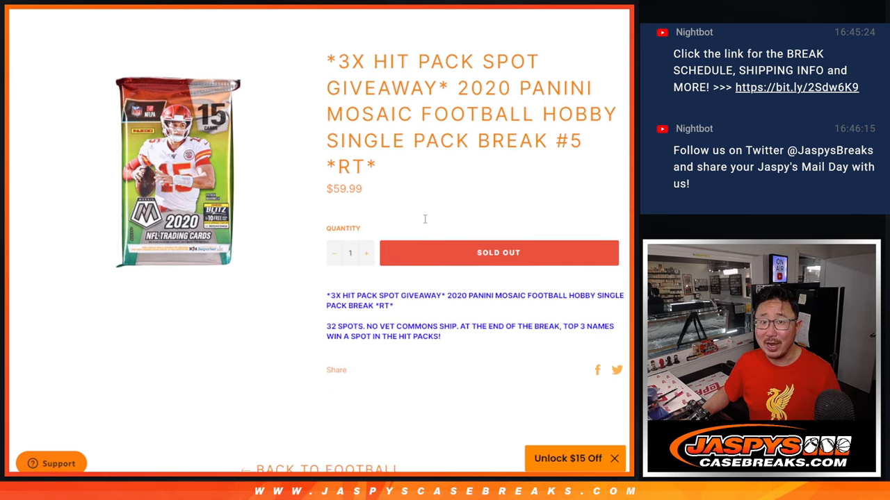
{"action": "scroll", "scroll_direction": "up", "scroll_amount": 3}
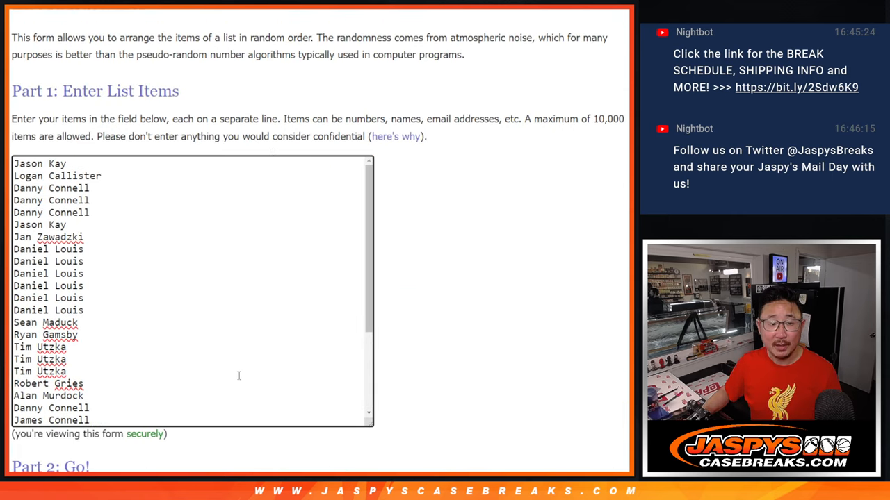
{"action": "scroll", "scroll_direction": "down", "scroll_amount": 3}
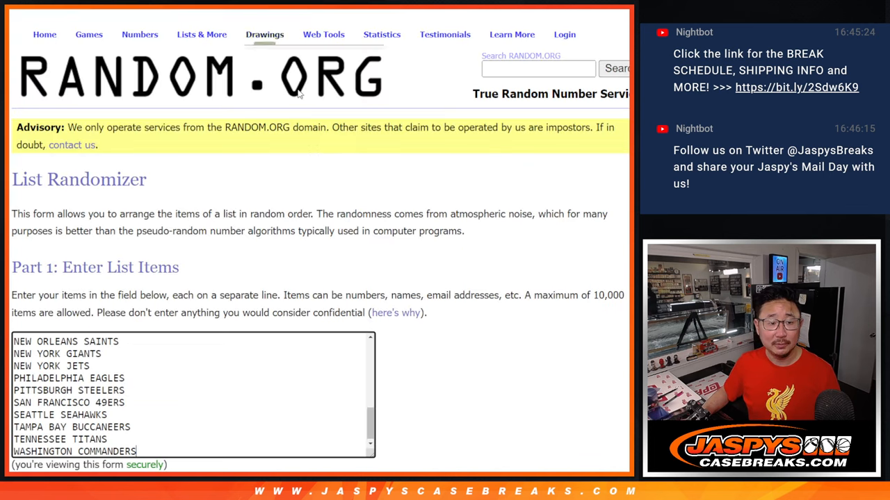
{"action": "scroll", "scroll_direction": "down", "scroll_amount": 3}
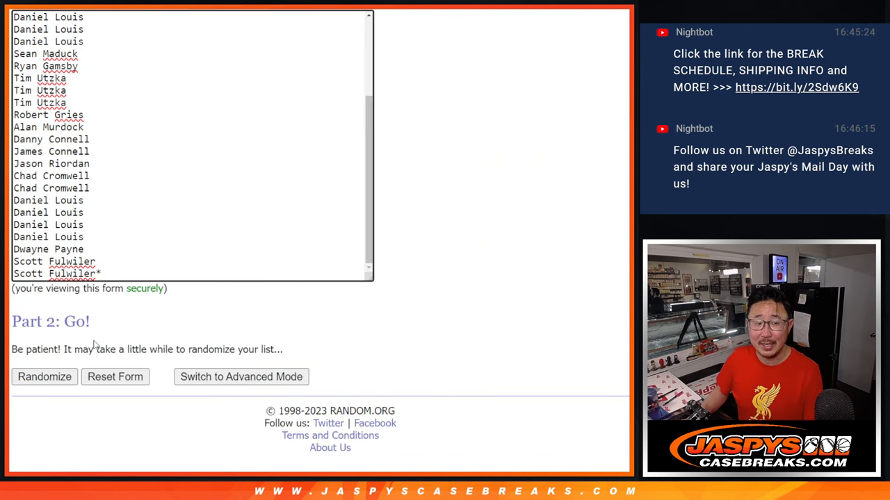
{"action": "left_click", "coordinate": [43, 377]}
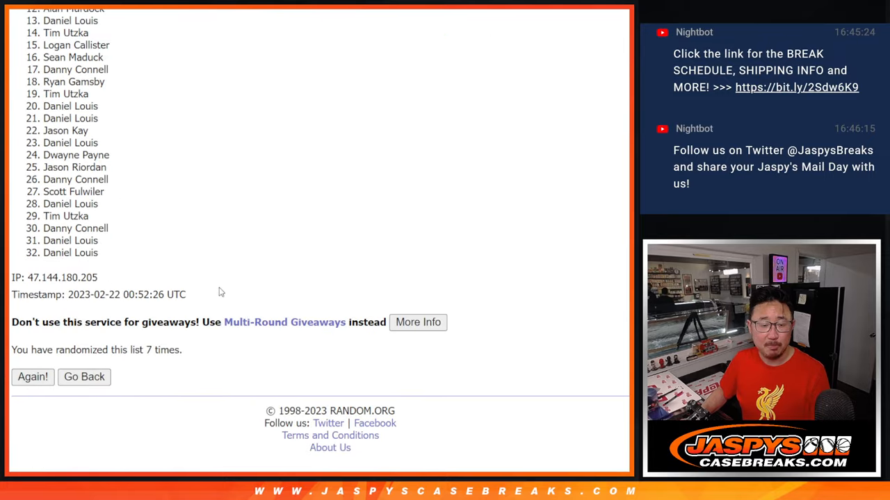
{"action": "left_click", "coordinate": [33, 377]}
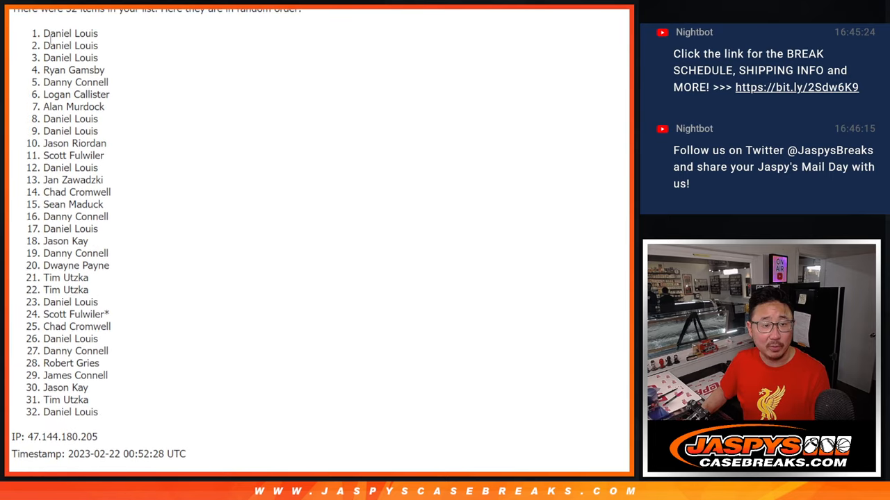
{"action": "scroll", "scroll_direction": "down", "scroll_amount": 3}
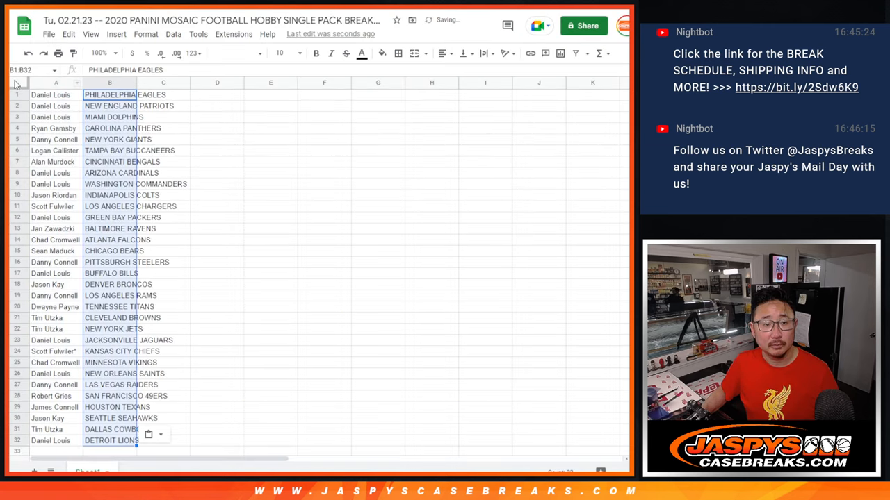
- Zoom to 150%, select the name-and-team rows and sort the sheet A to Z by the team column
{"action": "left_click", "coordinate": [280, 53]}
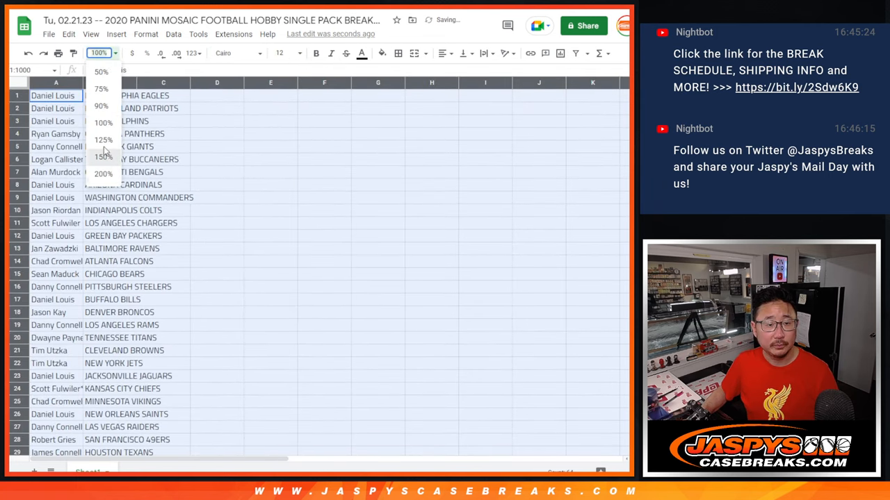
{"action": "left_click", "coordinate": [102, 140]}
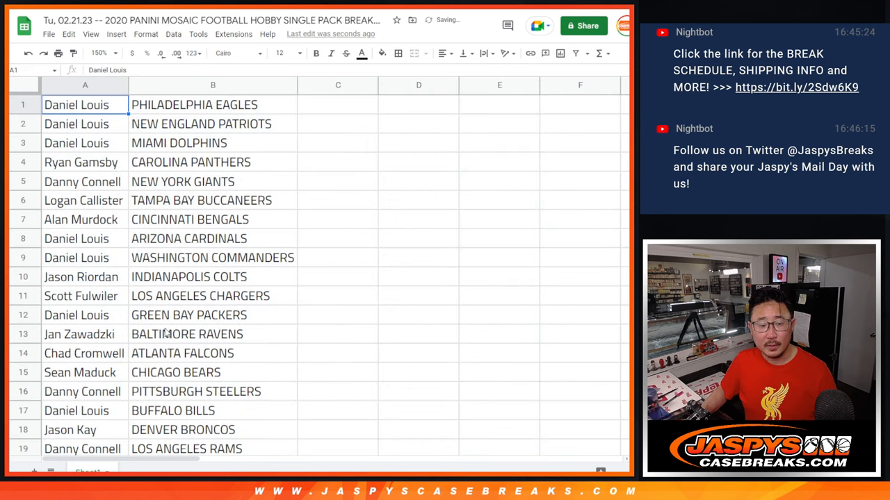
{"action": "left_click_drag", "start_coordinate": [76, 104], "coordinate": [213, 391]}
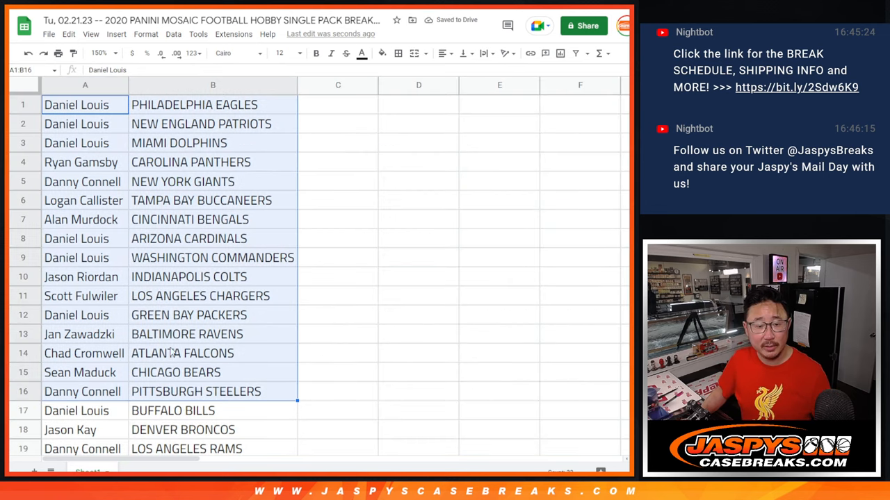
{"action": "scroll", "scroll_direction": "down", "scroll_amount": 3}
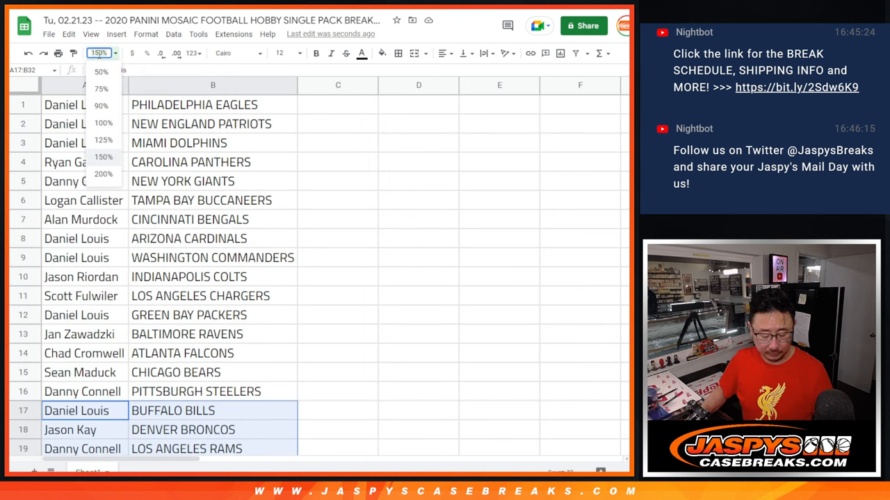
{"action": "right_click", "coordinate": [213, 85]}
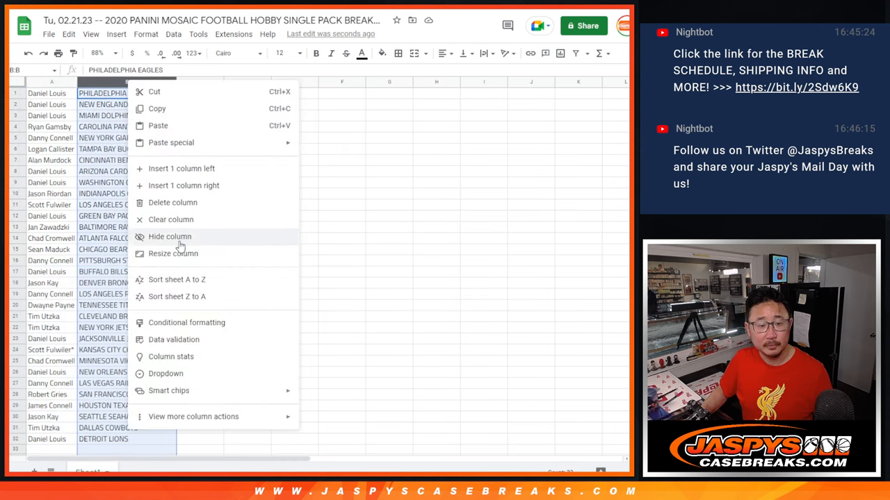
{"action": "left_click", "coordinate": [176, 279]}
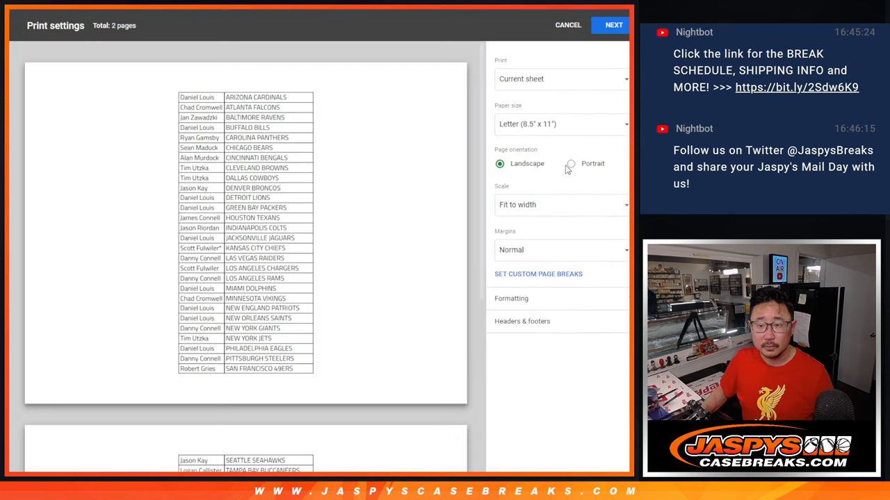
- Print the sorted list as a one-page portrait printout
{"action": "left_click", "coordinate": [569, 164]}
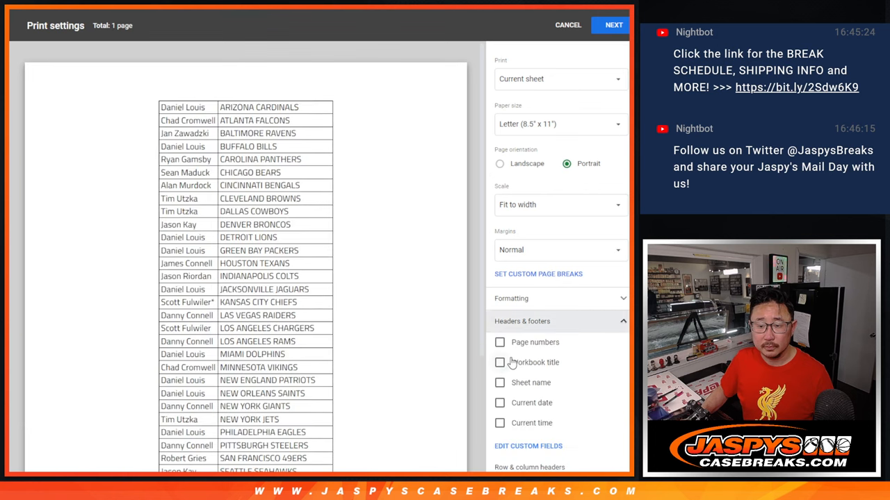
{"action": "left_click", "coordinate": [613, 25]}
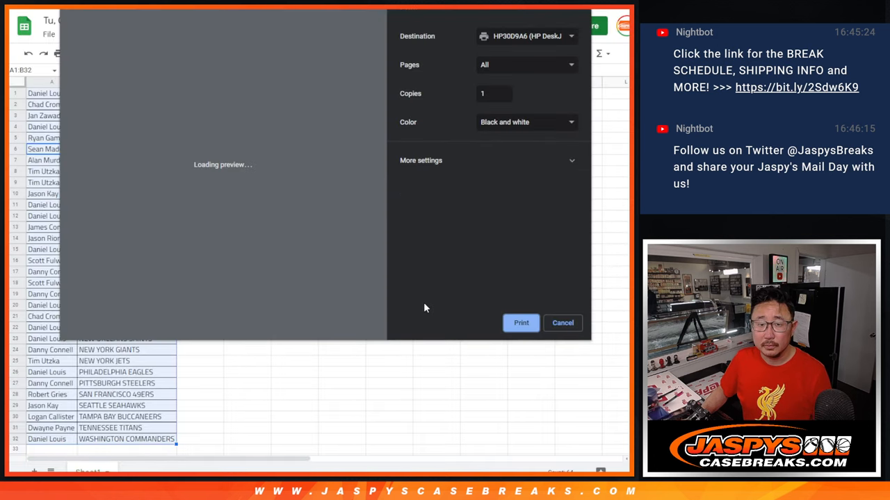
{"action": "left_click", "coordinate": [562, 322]}
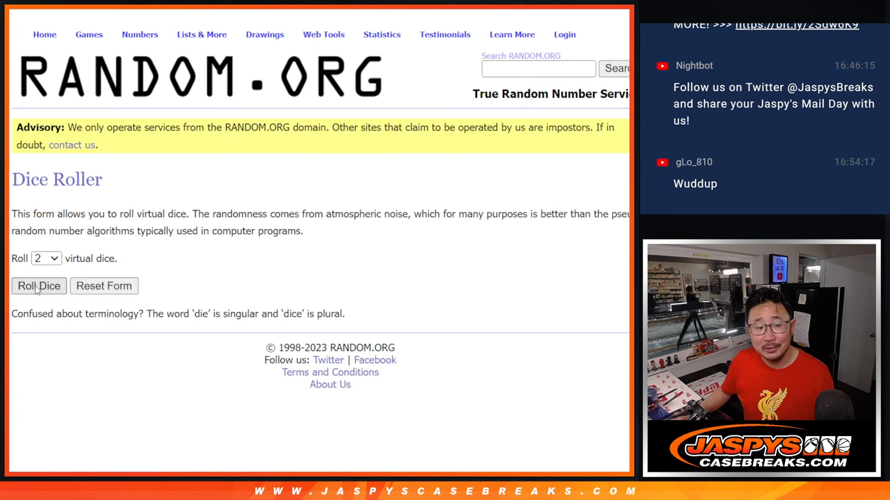
- Roll the two virtual dice, then reshuffle the 32 names with Again!
{"action": "left_click", "coordinate": [39, 286]}
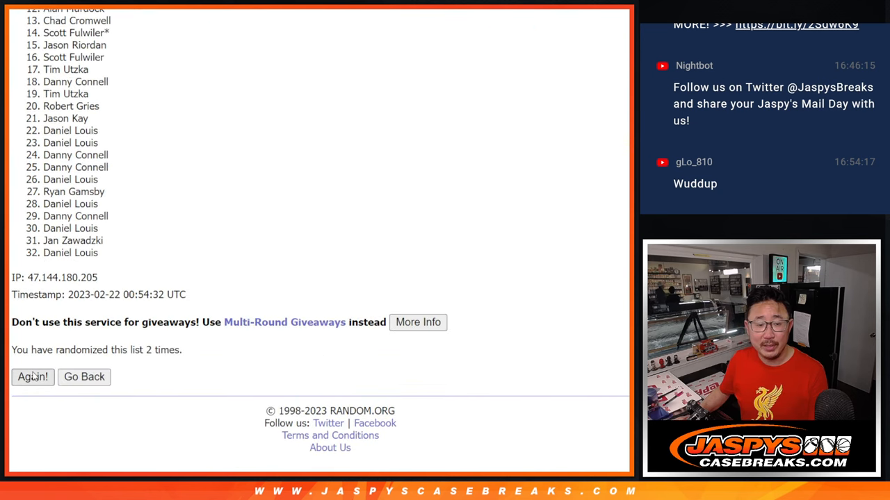
{"action": "left_click", "coordinate": [32, 377]}
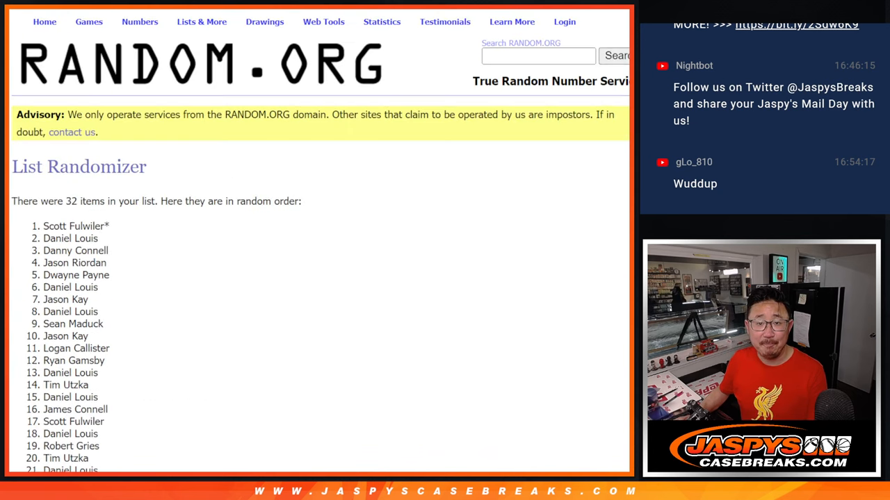
- Review the final shuffled list from the top to mark its first three names as winners
{"action": "scroll", "scroll_direction": "down", "scroll_amount": 3}
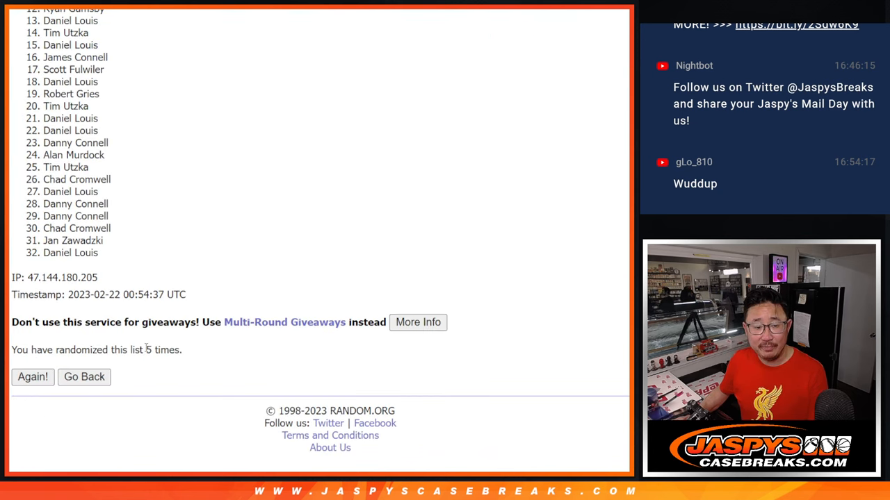
{"action": "scroll", "scroll_direction": "up", "scroll_amount": 3}
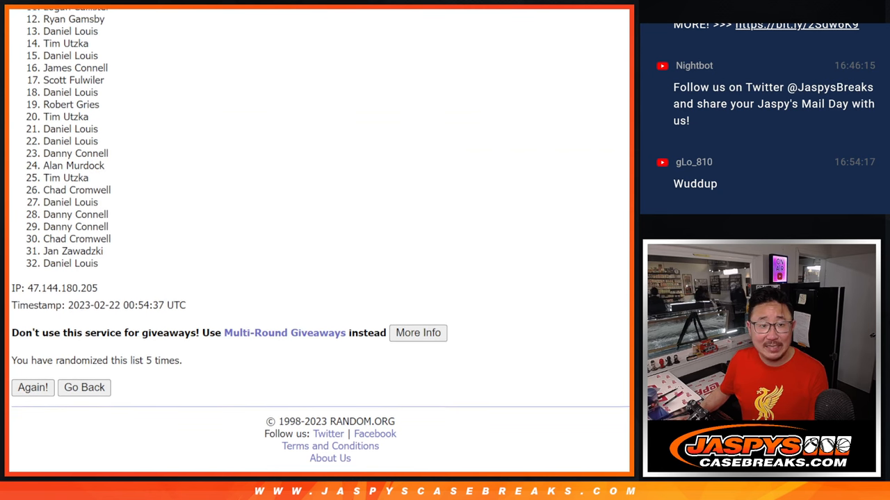
{"action": "scroll", "scroll_direction": "up", "scroll_amount": 3}
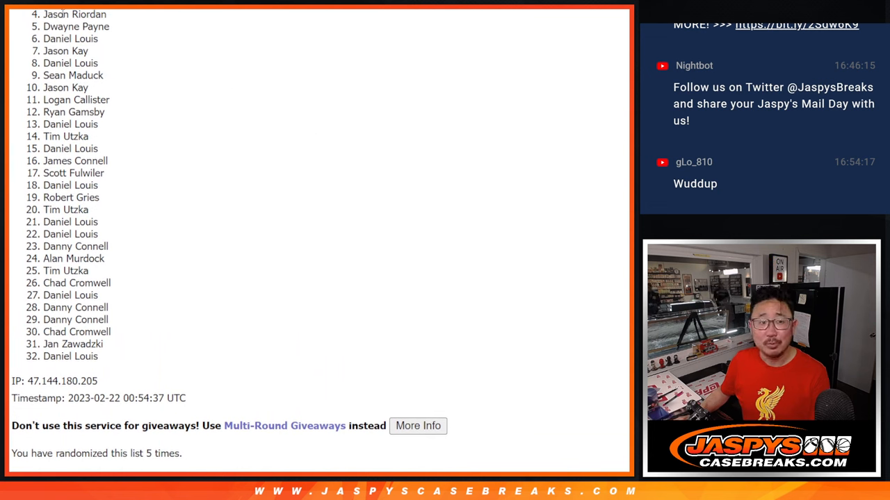
{"action": "mouse_move", "coordinate": [126, 238]}
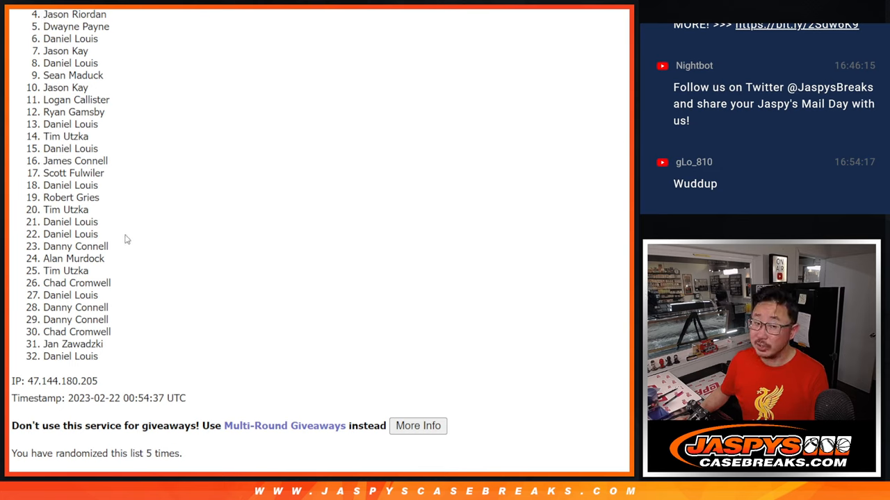
{"action": "mouse_move", "coordinate": [467, 200]}
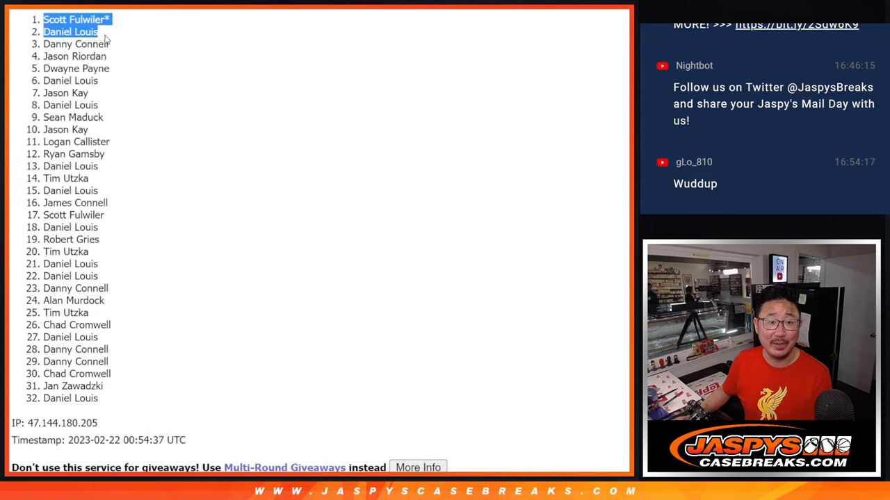
{"action": "scroll", "scroll_direction": "down", "scroll_amount": 3}
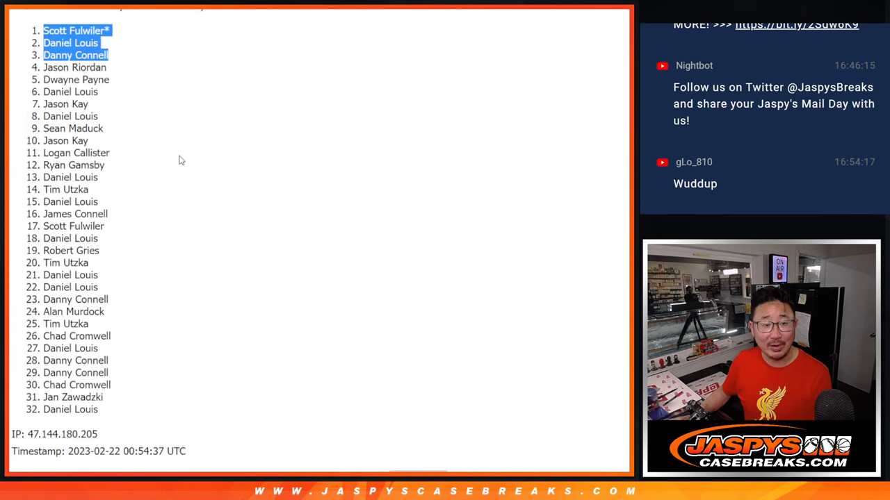